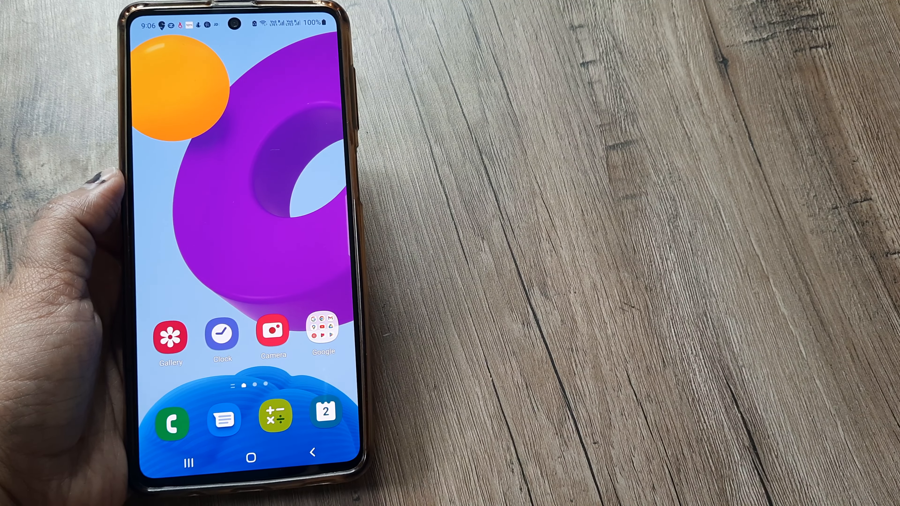
# - Reach the Phone dialer's more-options menu listing speed dial, settings and contact us
pyautogui.click(171, 417)
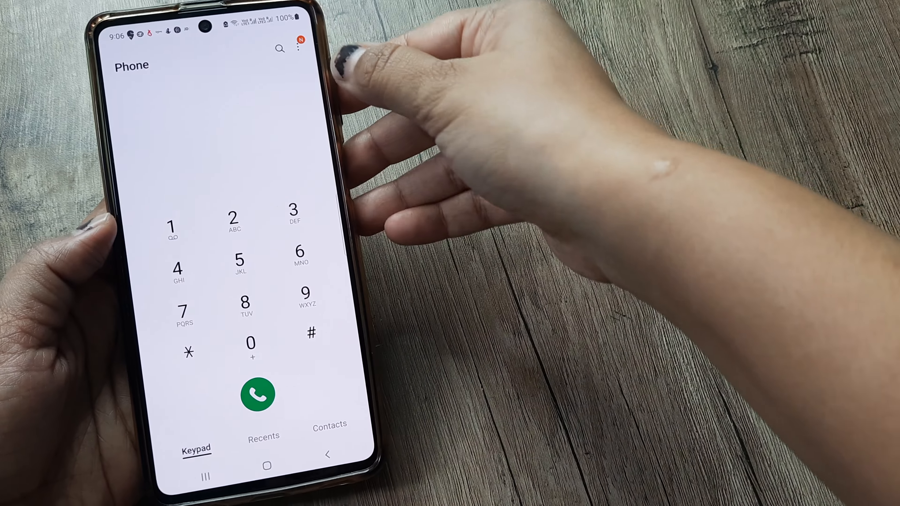
pyautogui.click(298, 48)
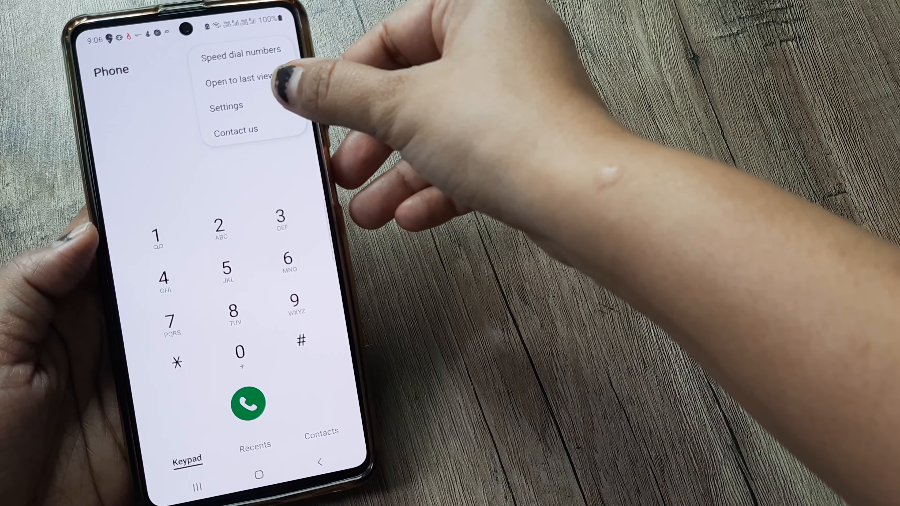
# - Reach the Call alerts and ringtone page via Call settings
pyautogui.click(225, 106)
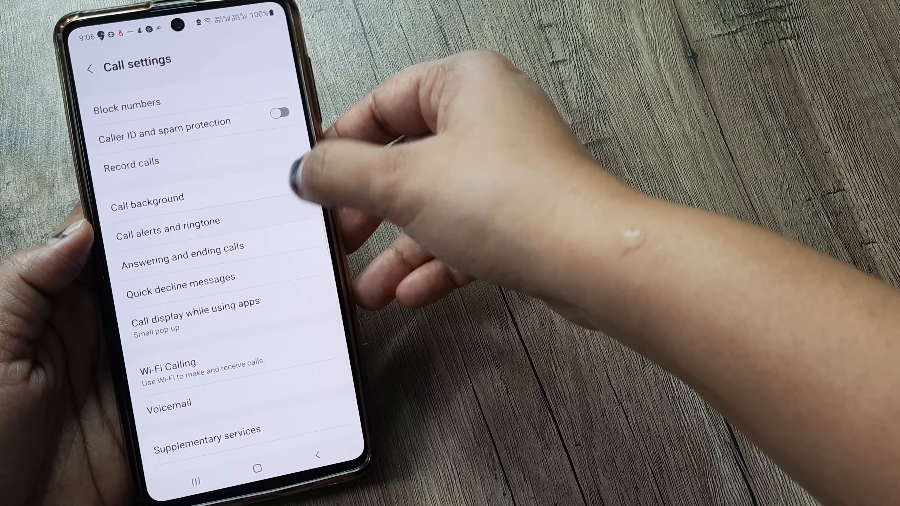
pyautogui.click(167, 228)
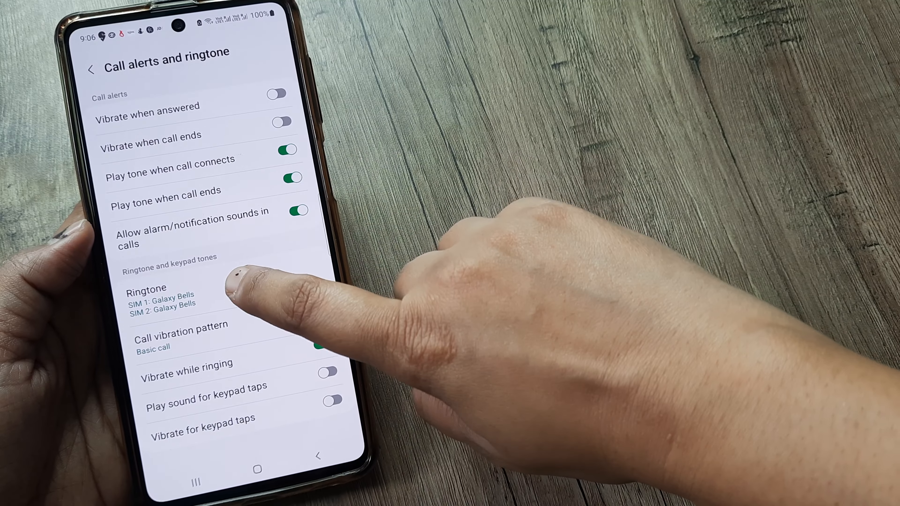
# - Show the Ringtone page listing SIM 1 and SIM 2, both on Galaxy Bells
pyautogui.click(167, 296)
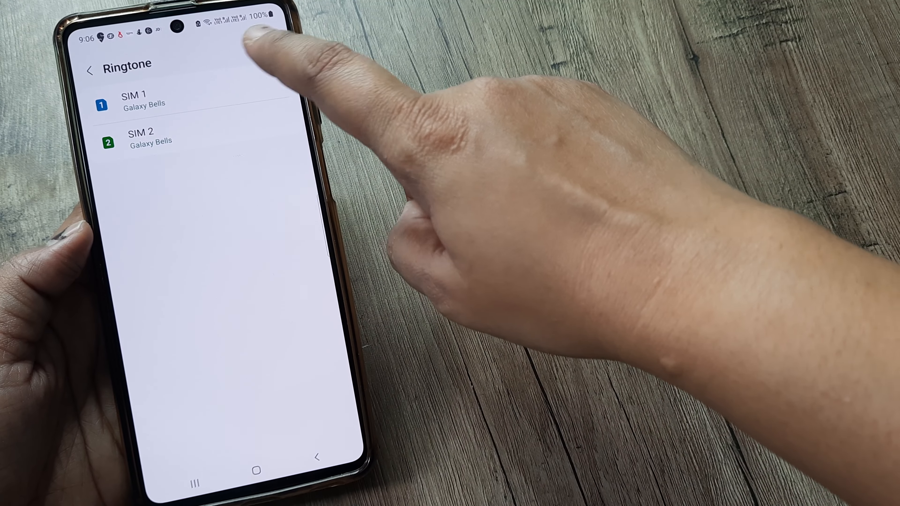
pyautogui.moveTo(327, 103)
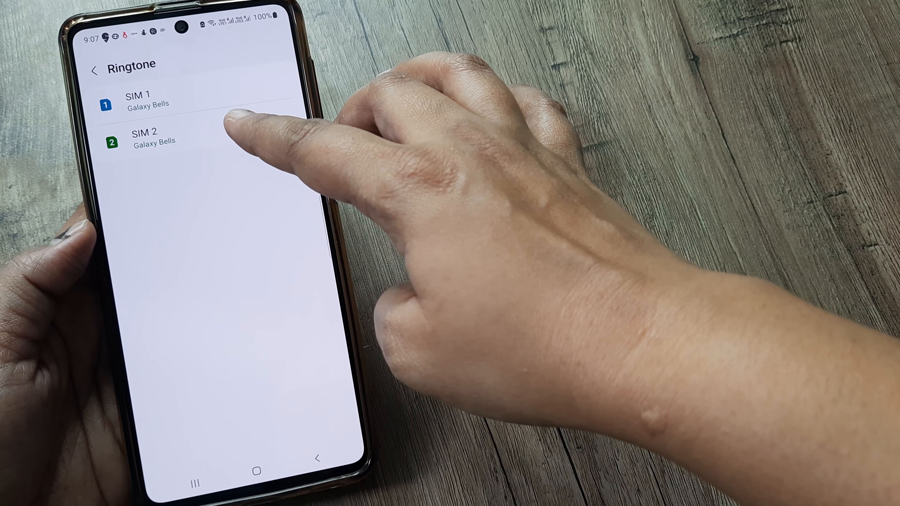
# - Set SIM 2's ringtone to Planet, leaving SIM 1 on Galaxy Bells
pyautogui.click(145, 137)
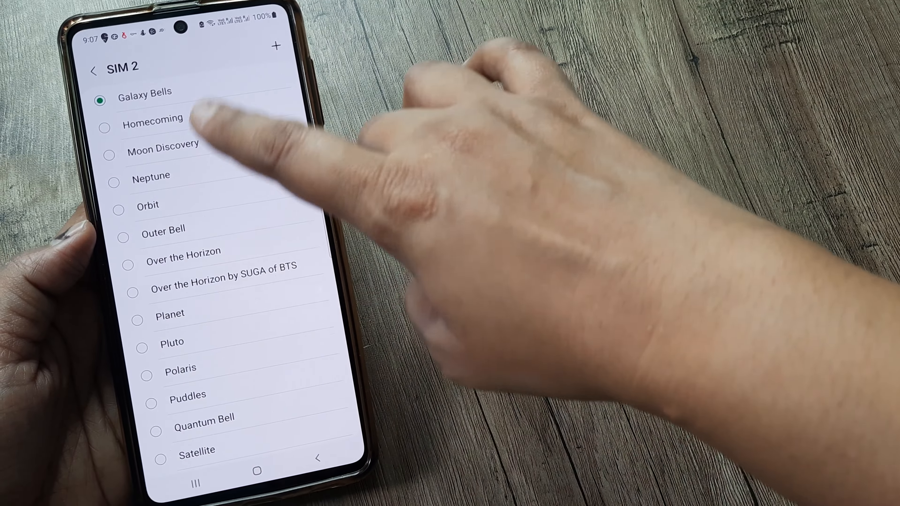
pyautogui.scroll(-3)
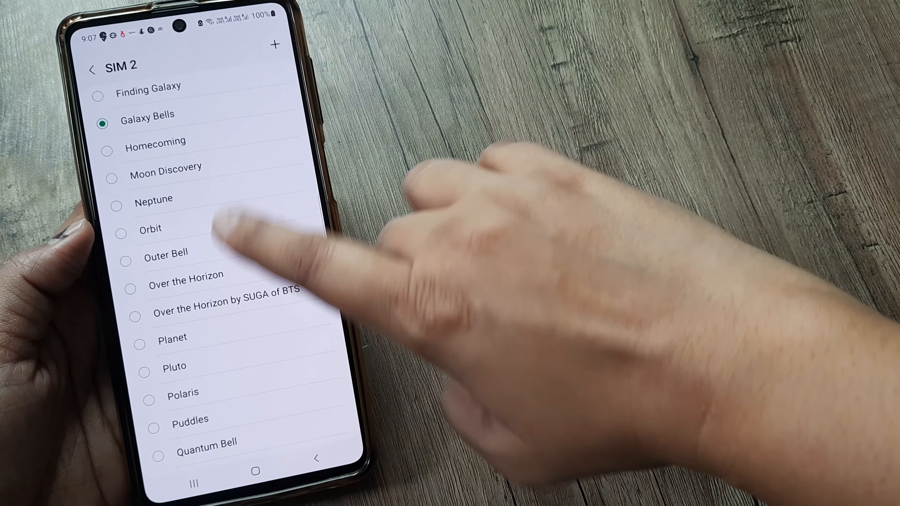
pyautogui.scroll(-3)
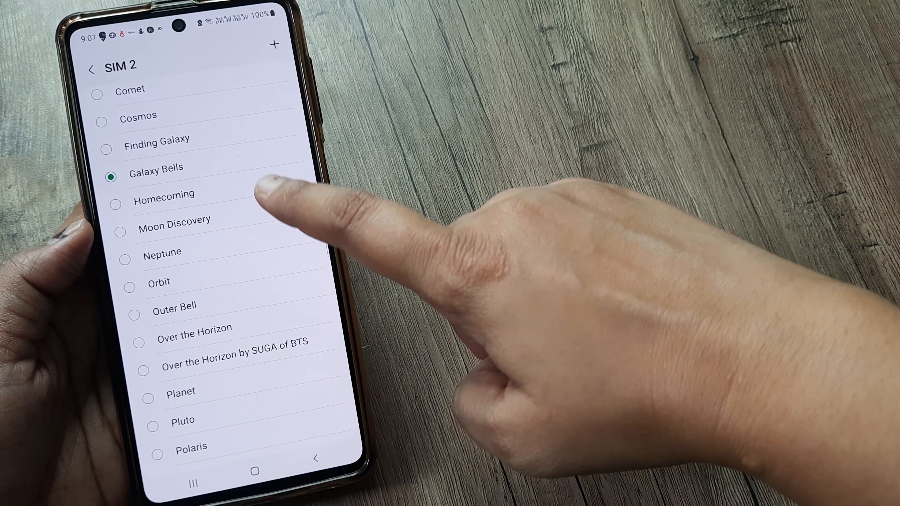
pyautogui.scroll(3)
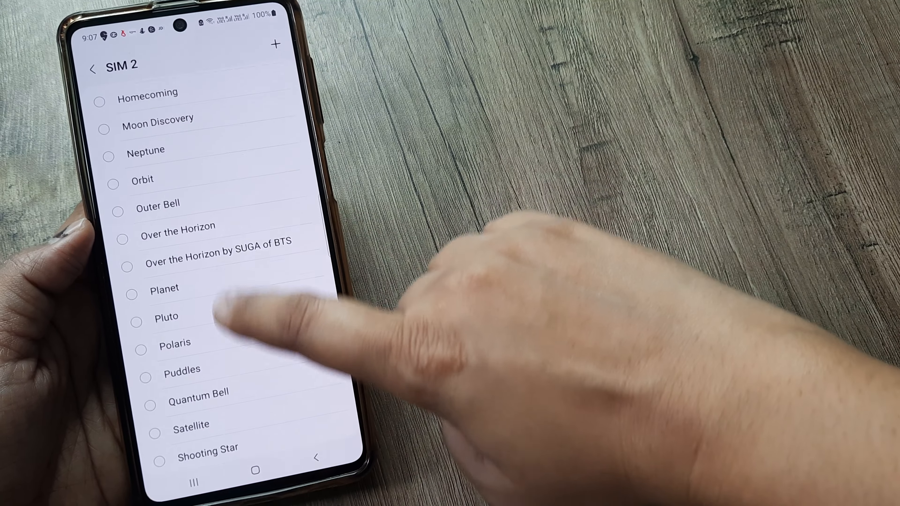
pyautogui.scroll(3)
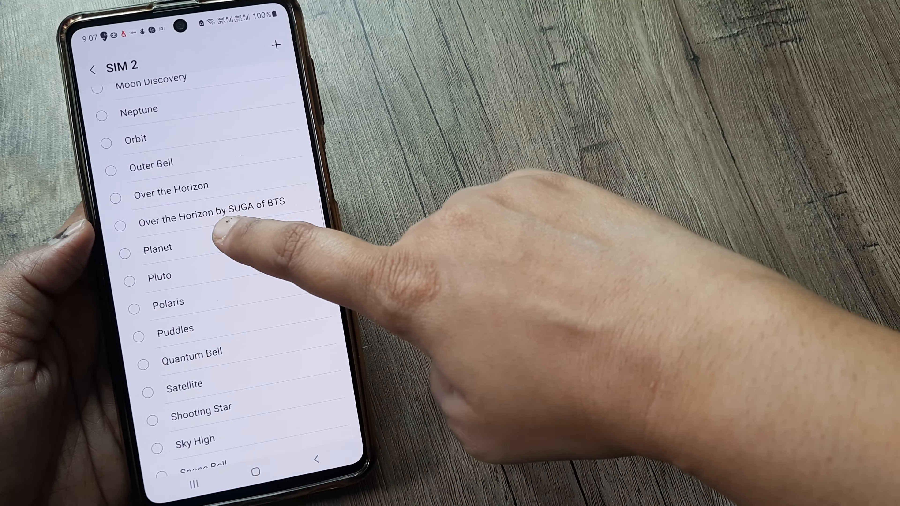
pyautogui.click(123, 253)
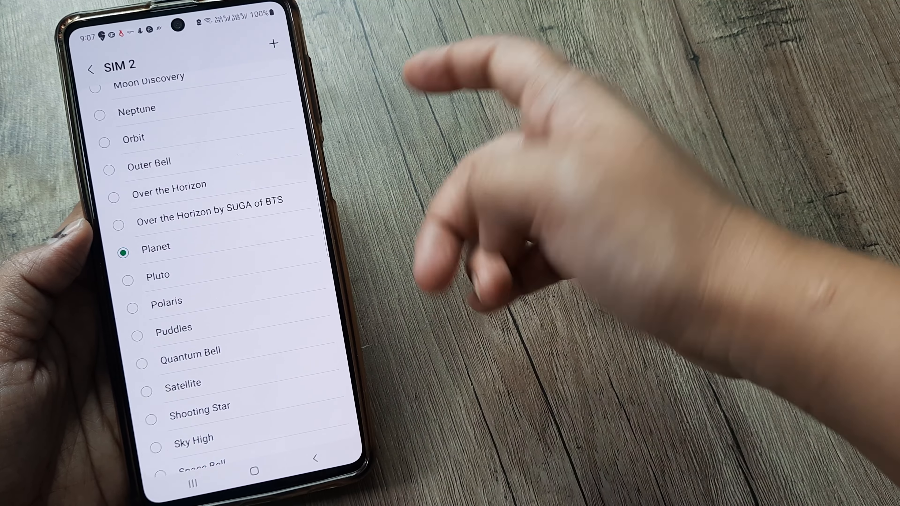